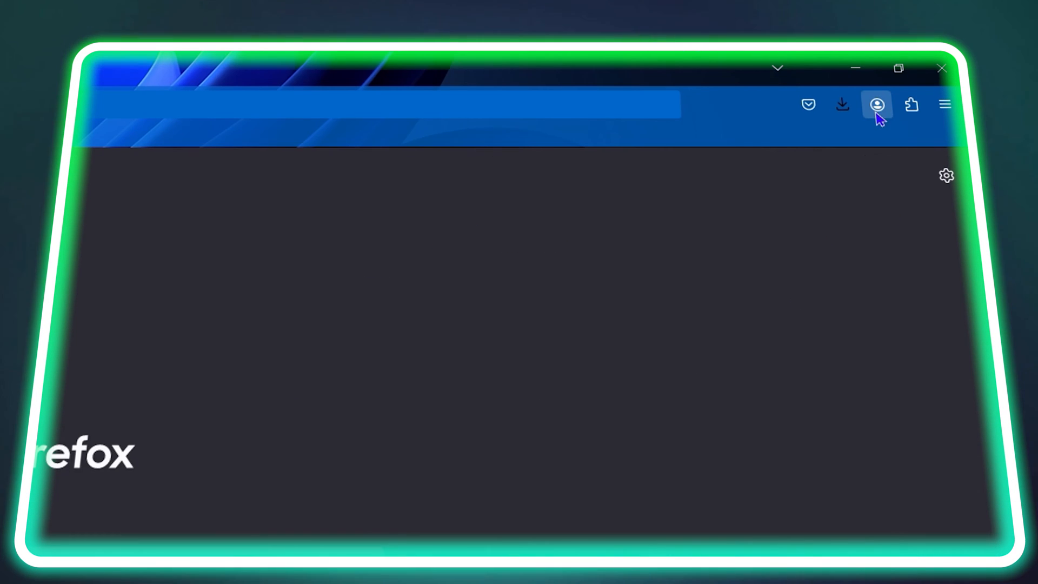
Reach the Sync section of Settings via the account icon and begin signing in
left_click(876, 105)
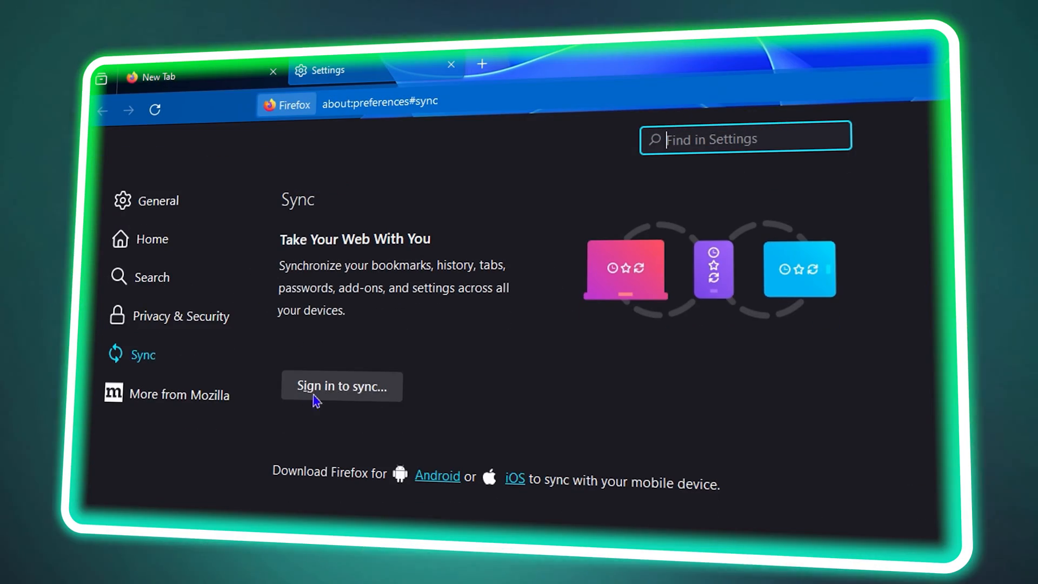
left_click(341, 385)
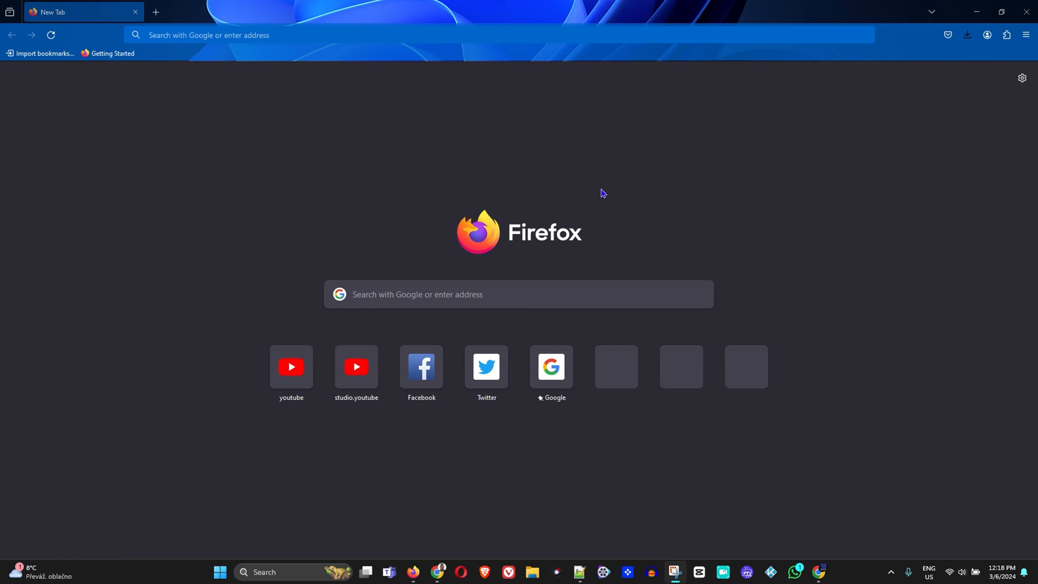
mouse_move(463, 158)
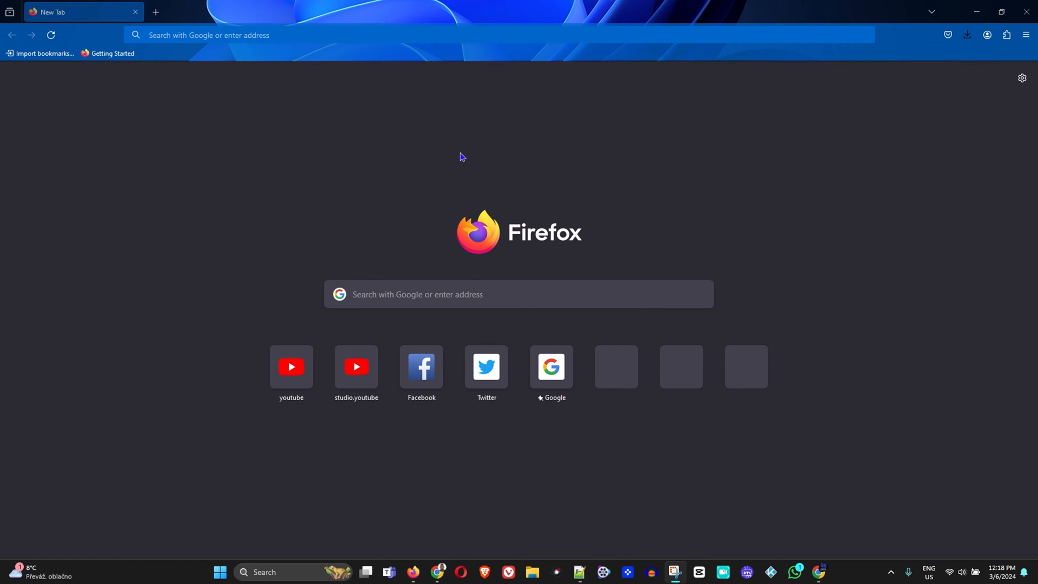
mouse_move(622, 164)
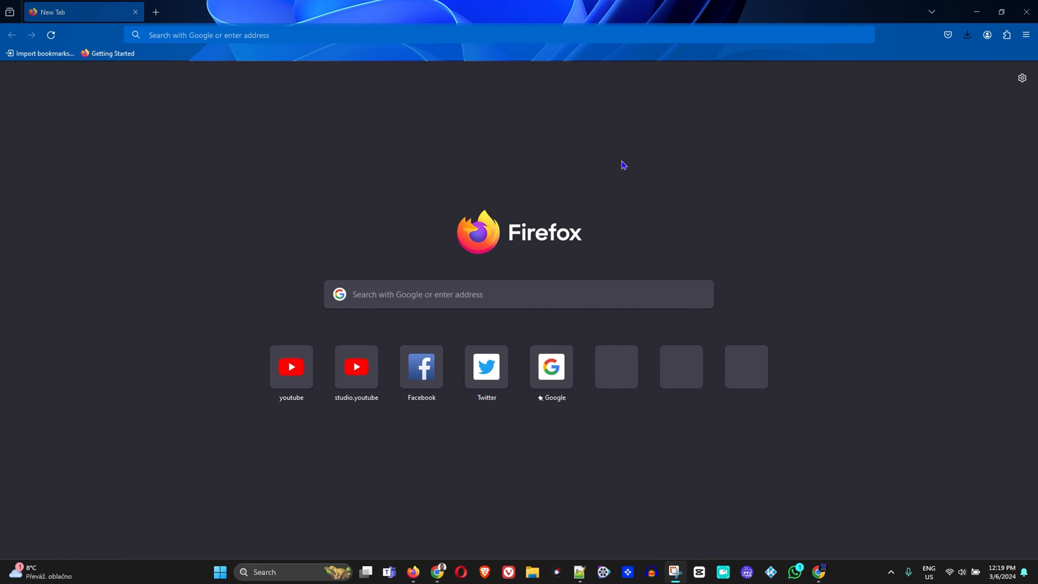
mouse_move(817, 298)
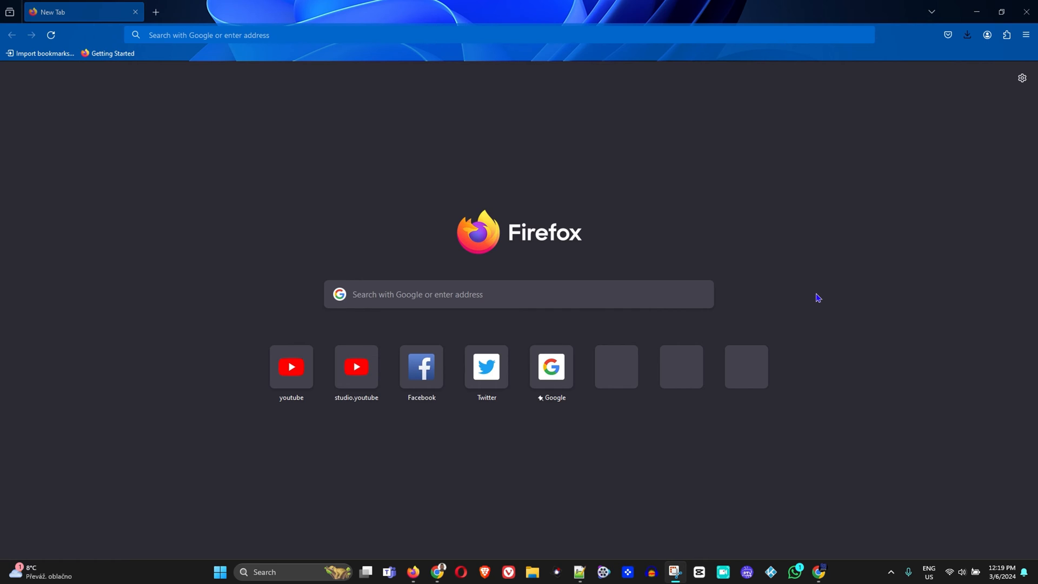
mouse_move(942, 208)
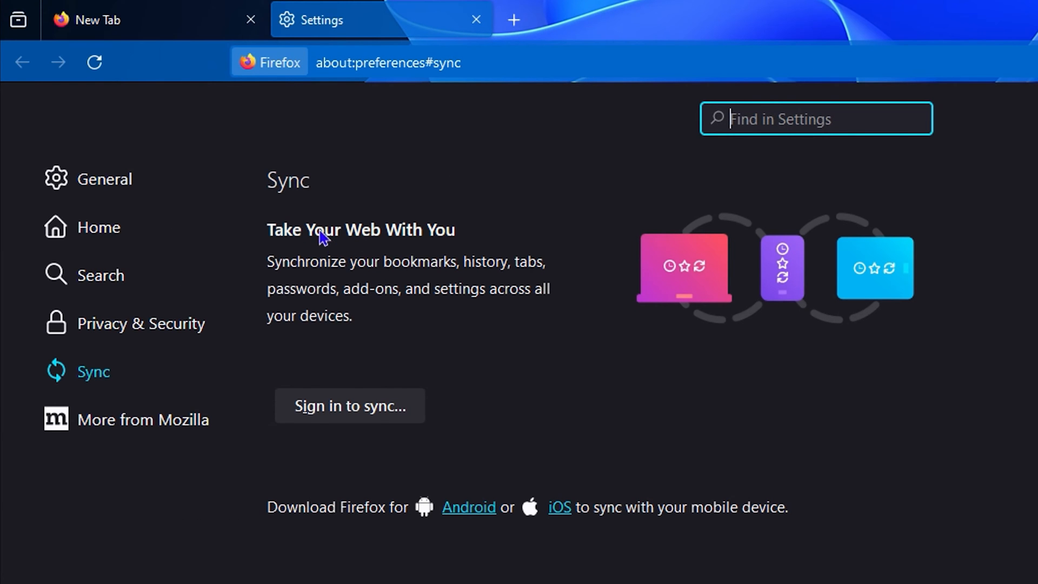
mouse_move(322, 267)
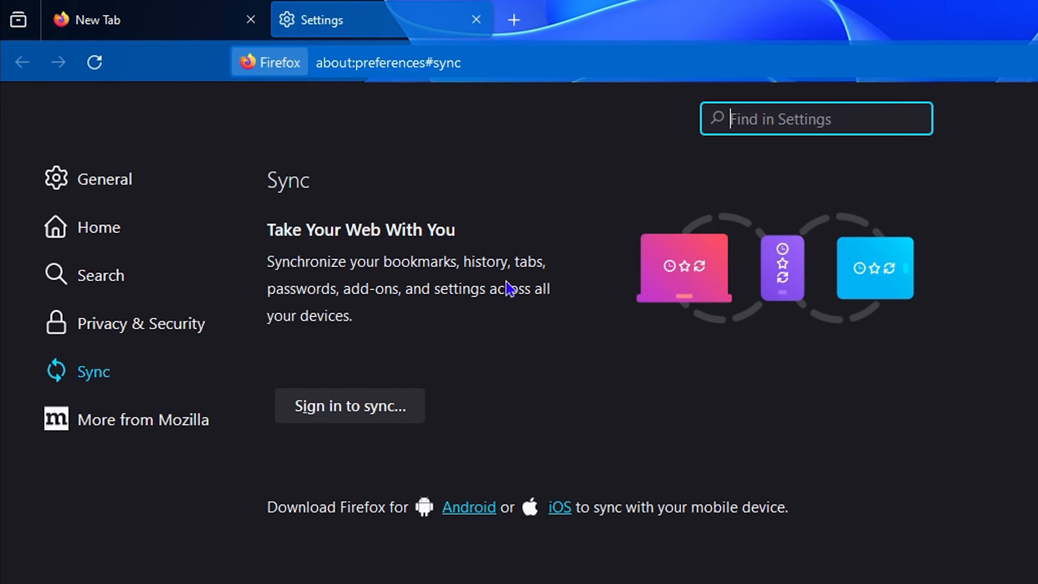
mouse_move(543, 306)
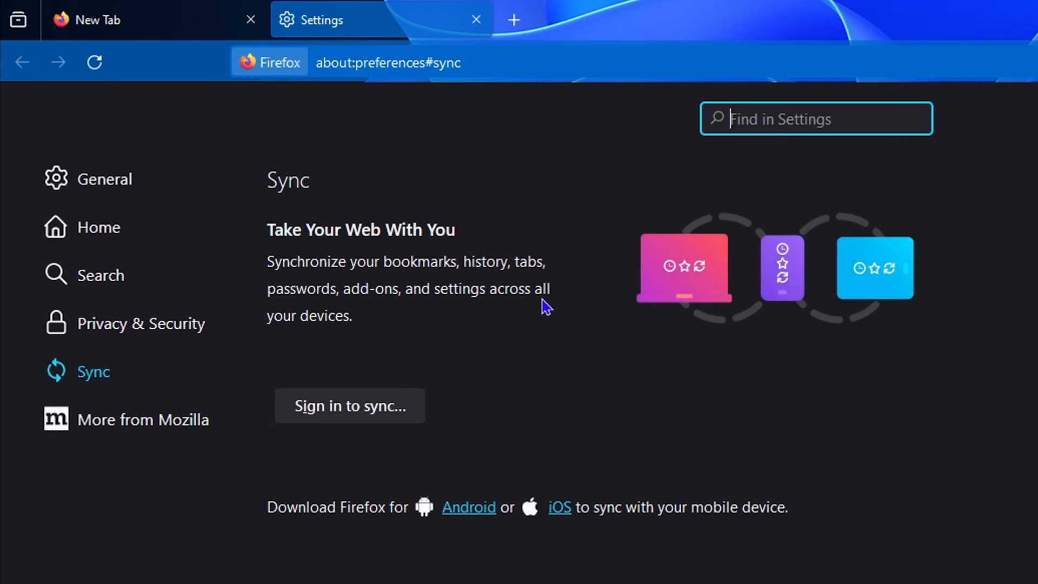
mouse_move(277, 279)
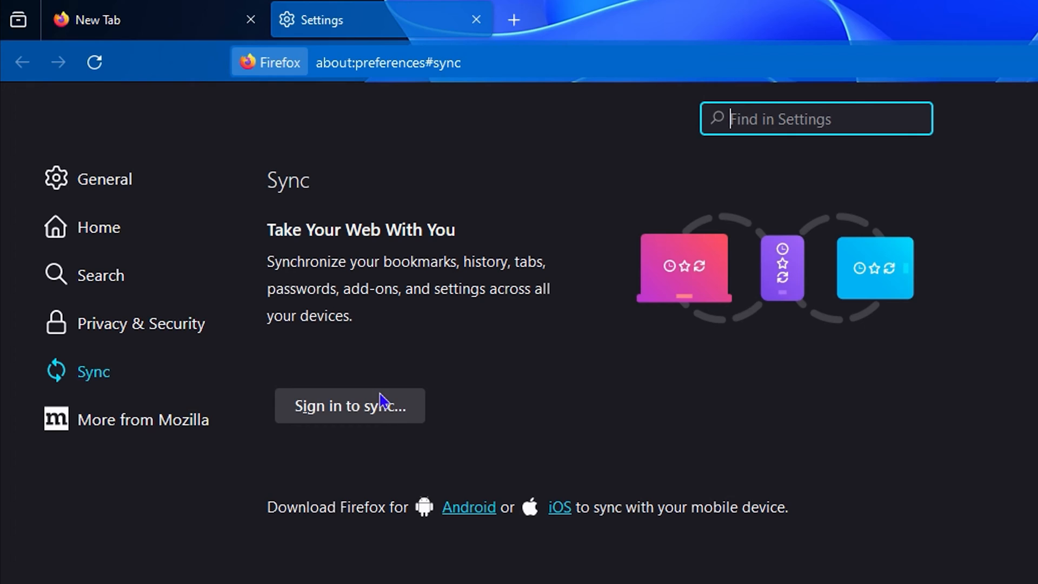
mouse_move(688, 286)
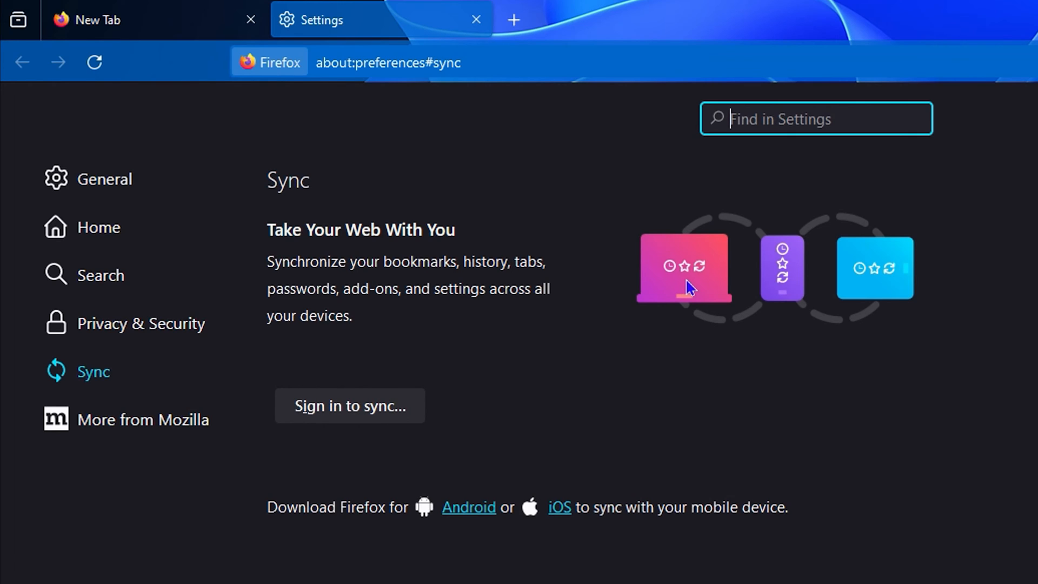
mouse_move(912, 268)
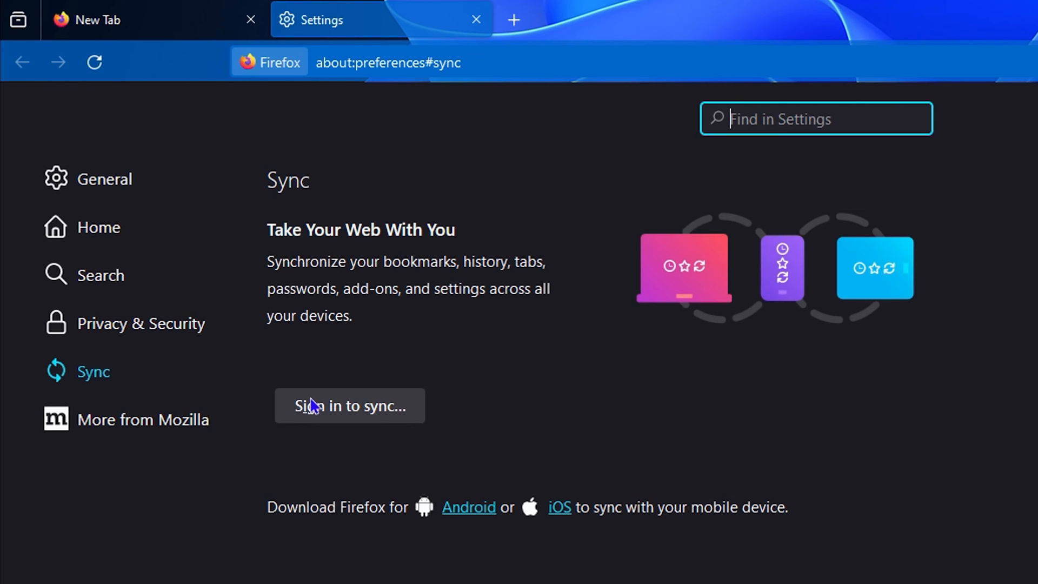
mouse_move(322, 417)
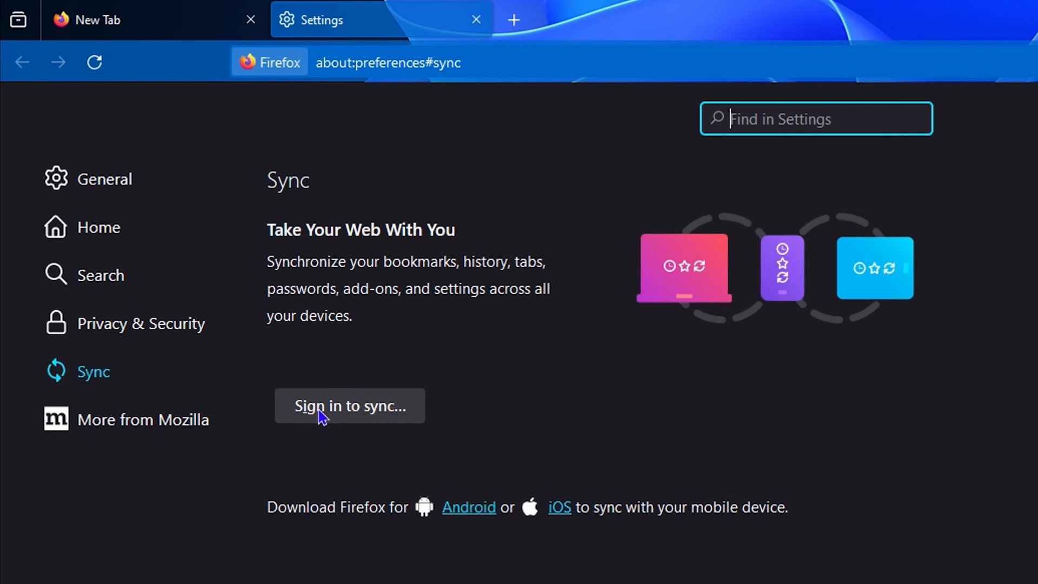
Open the Mozilla account sign-in page from the 'Sign in to sync…' button
left_click(349, 405)
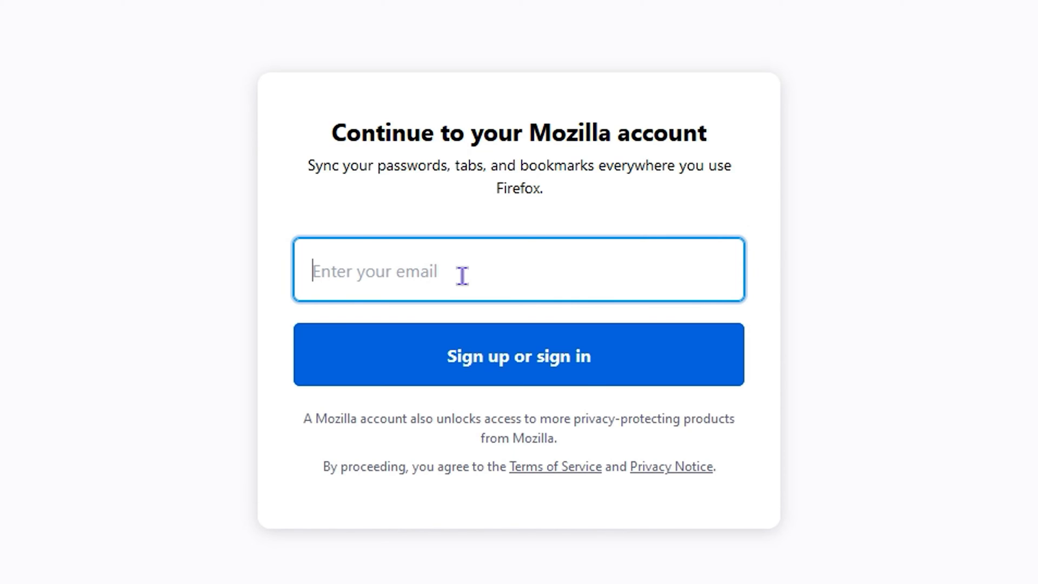
mouse_move(593, 375)
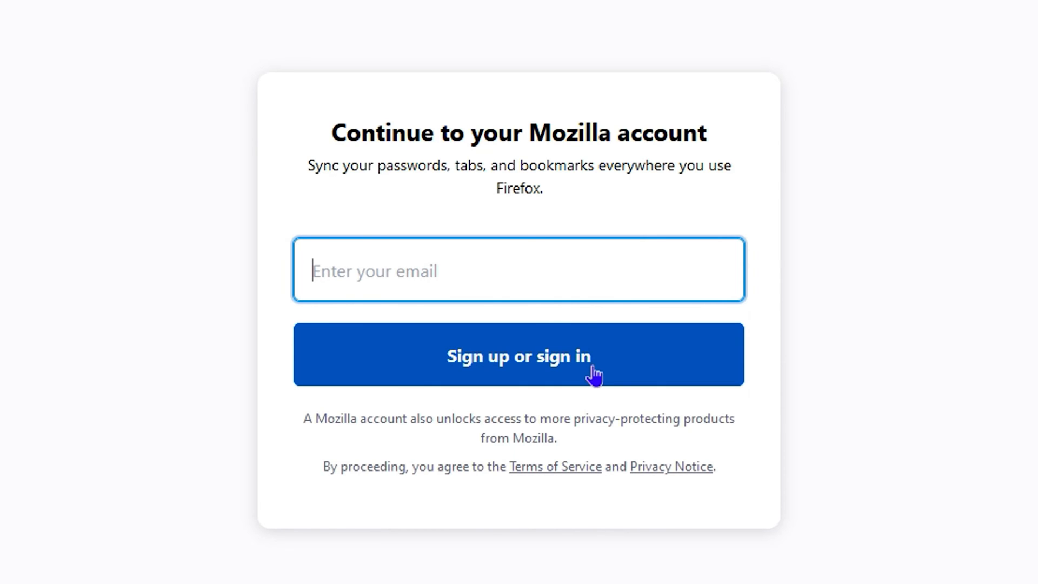
mouse_move(547, 290)
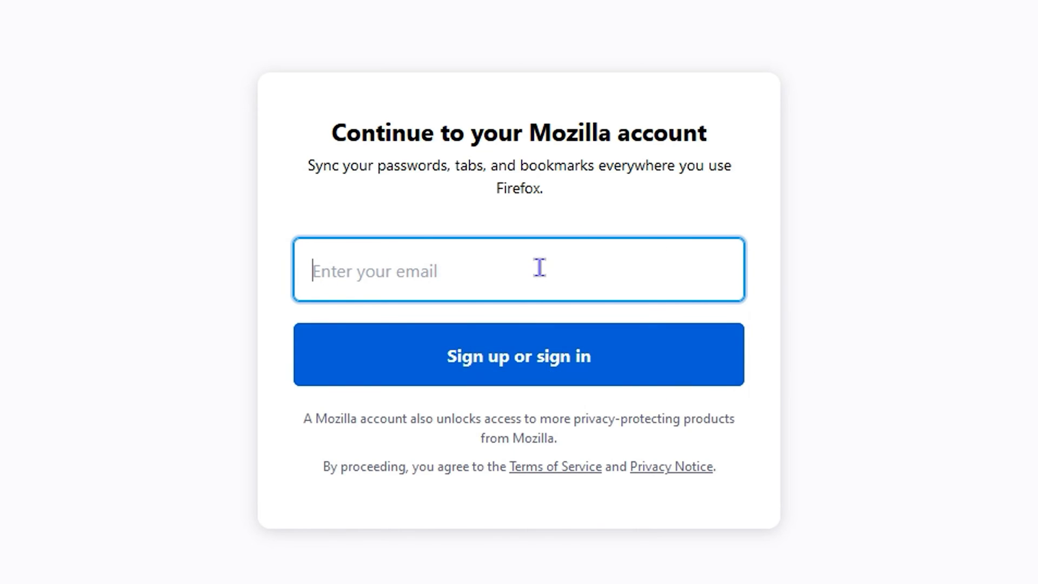
mouse_move(588, 270)
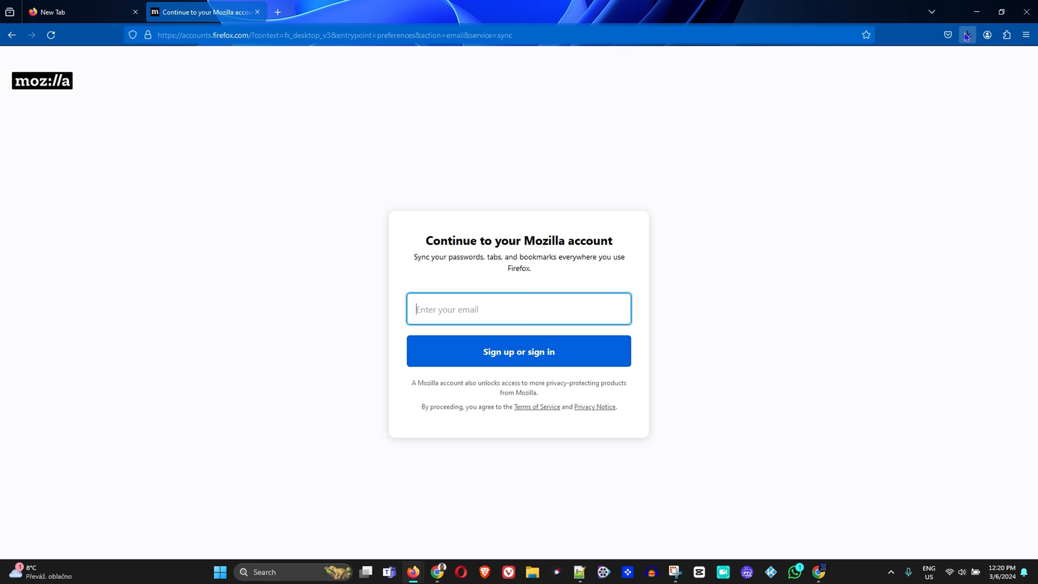
Reopen Settings > Sync in a new tab, keeping the sign-in page open
left_click(965, 34)
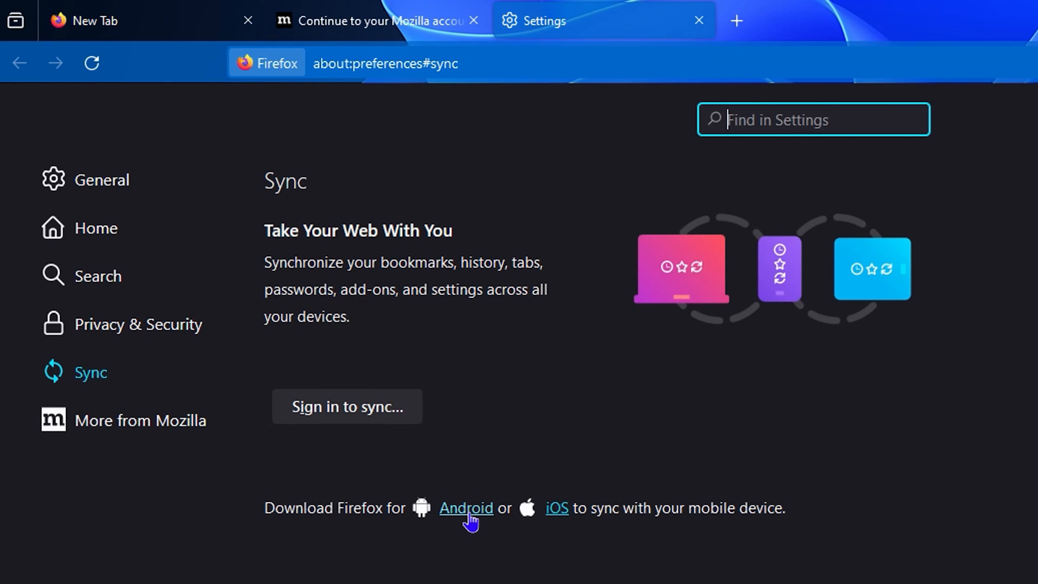
mouse_move(555, 508)
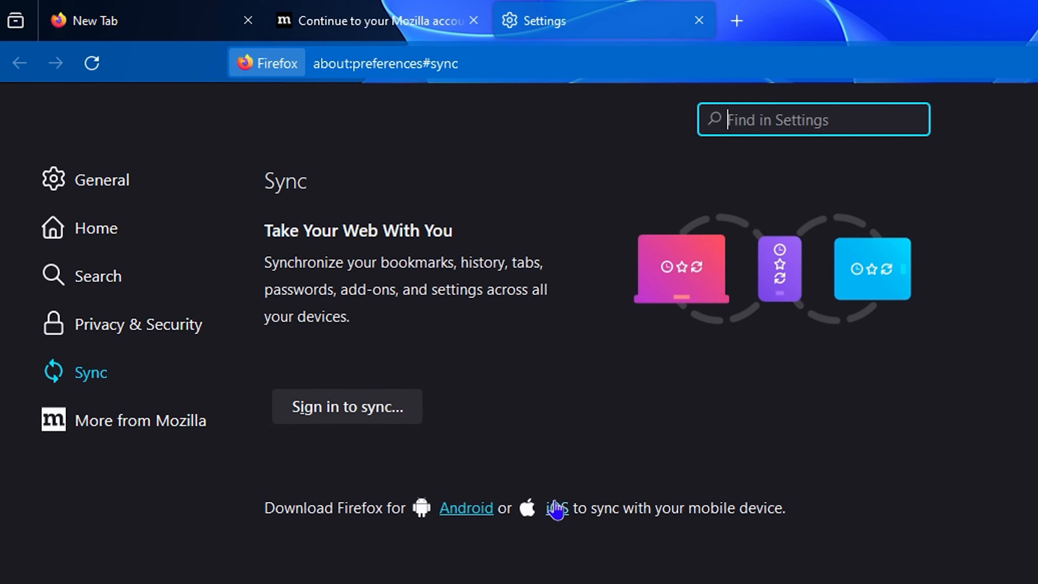
mouse_move(557, 516)
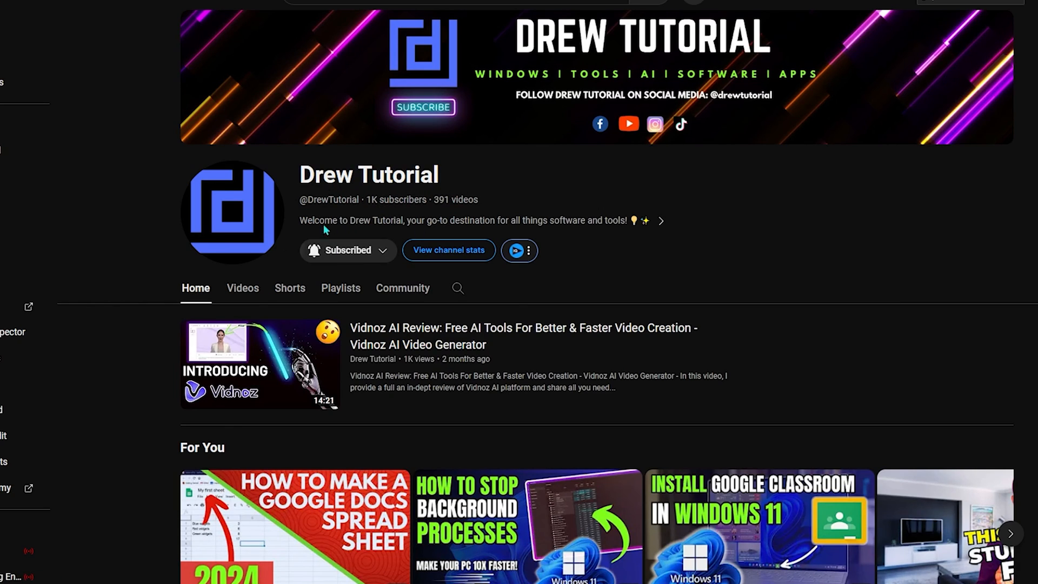
Switch the YouTube channel page to its Videos list of uploaded tutorials
left_click(242, 288)
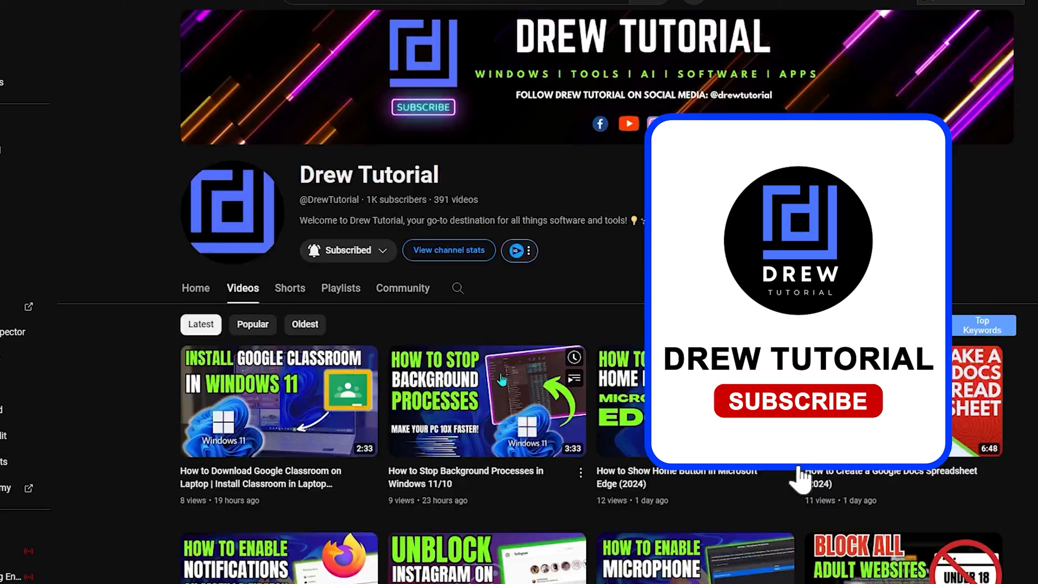